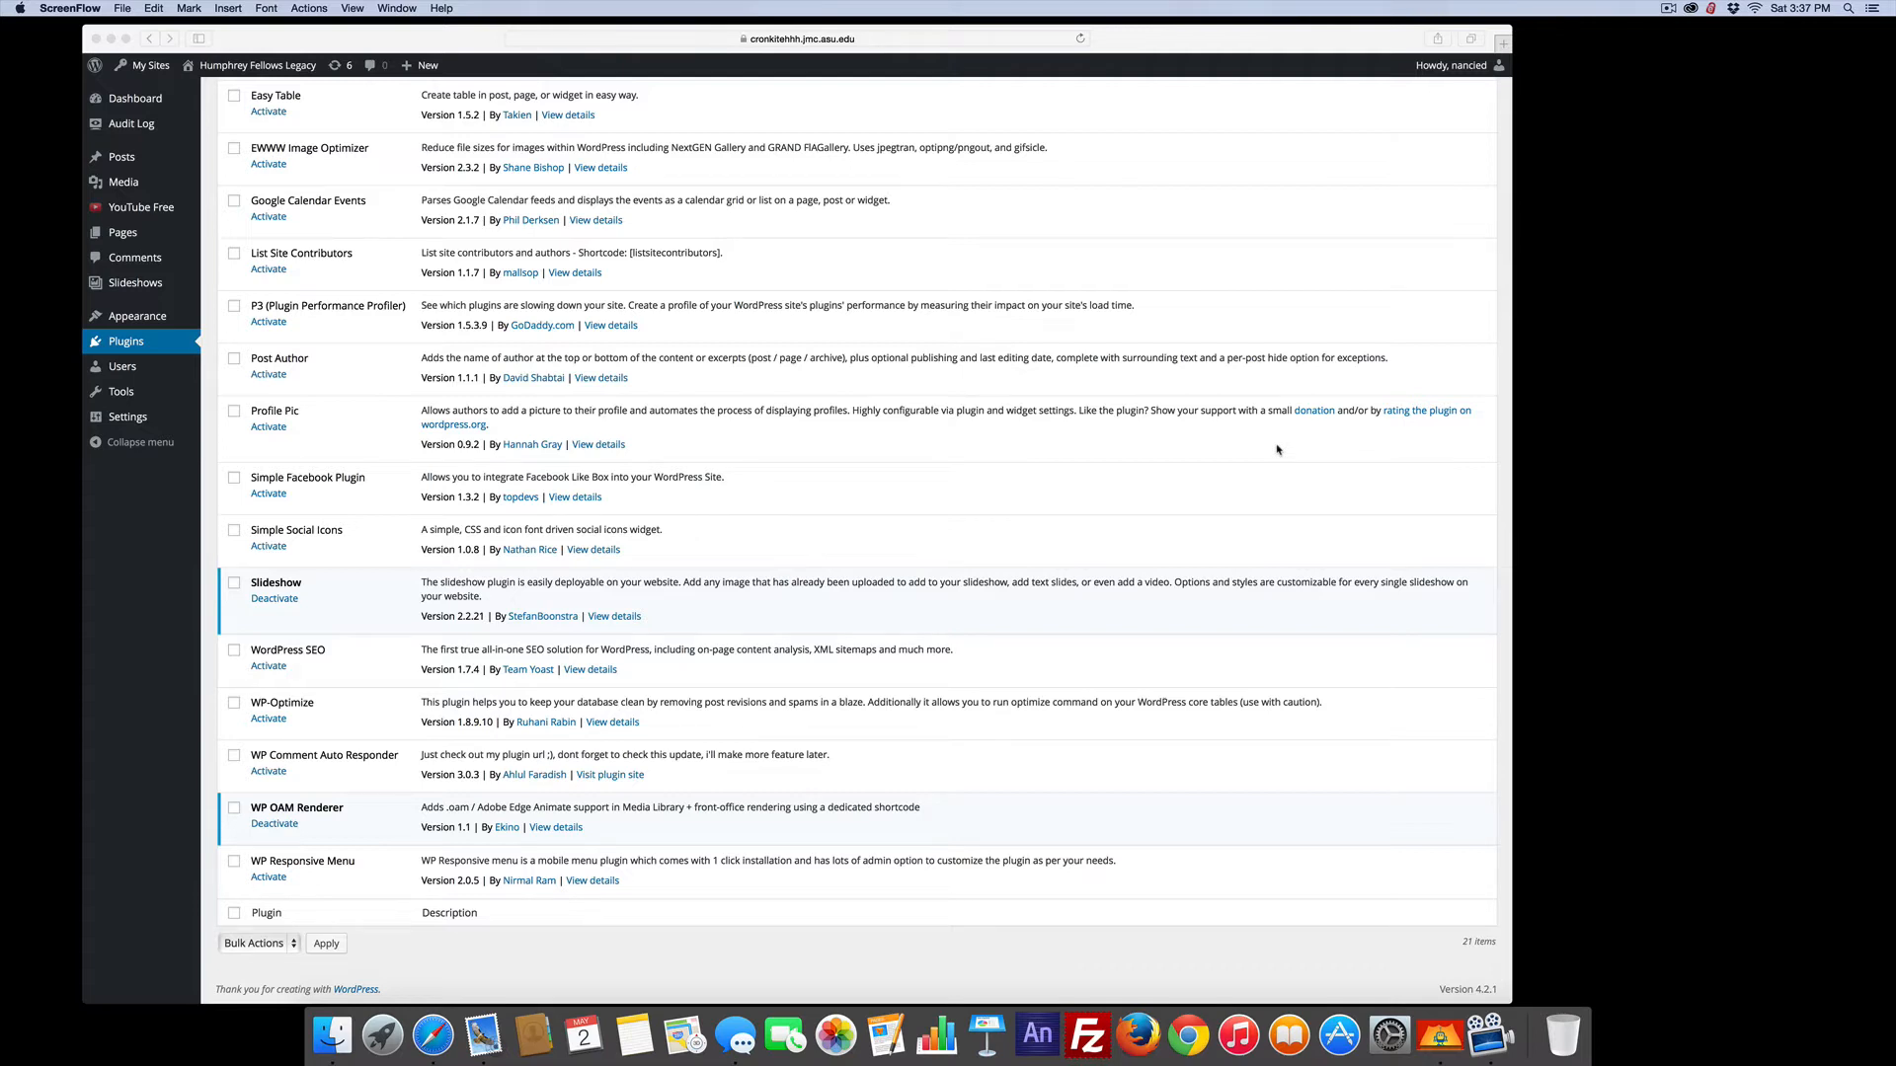
mouse_move(616, 804)
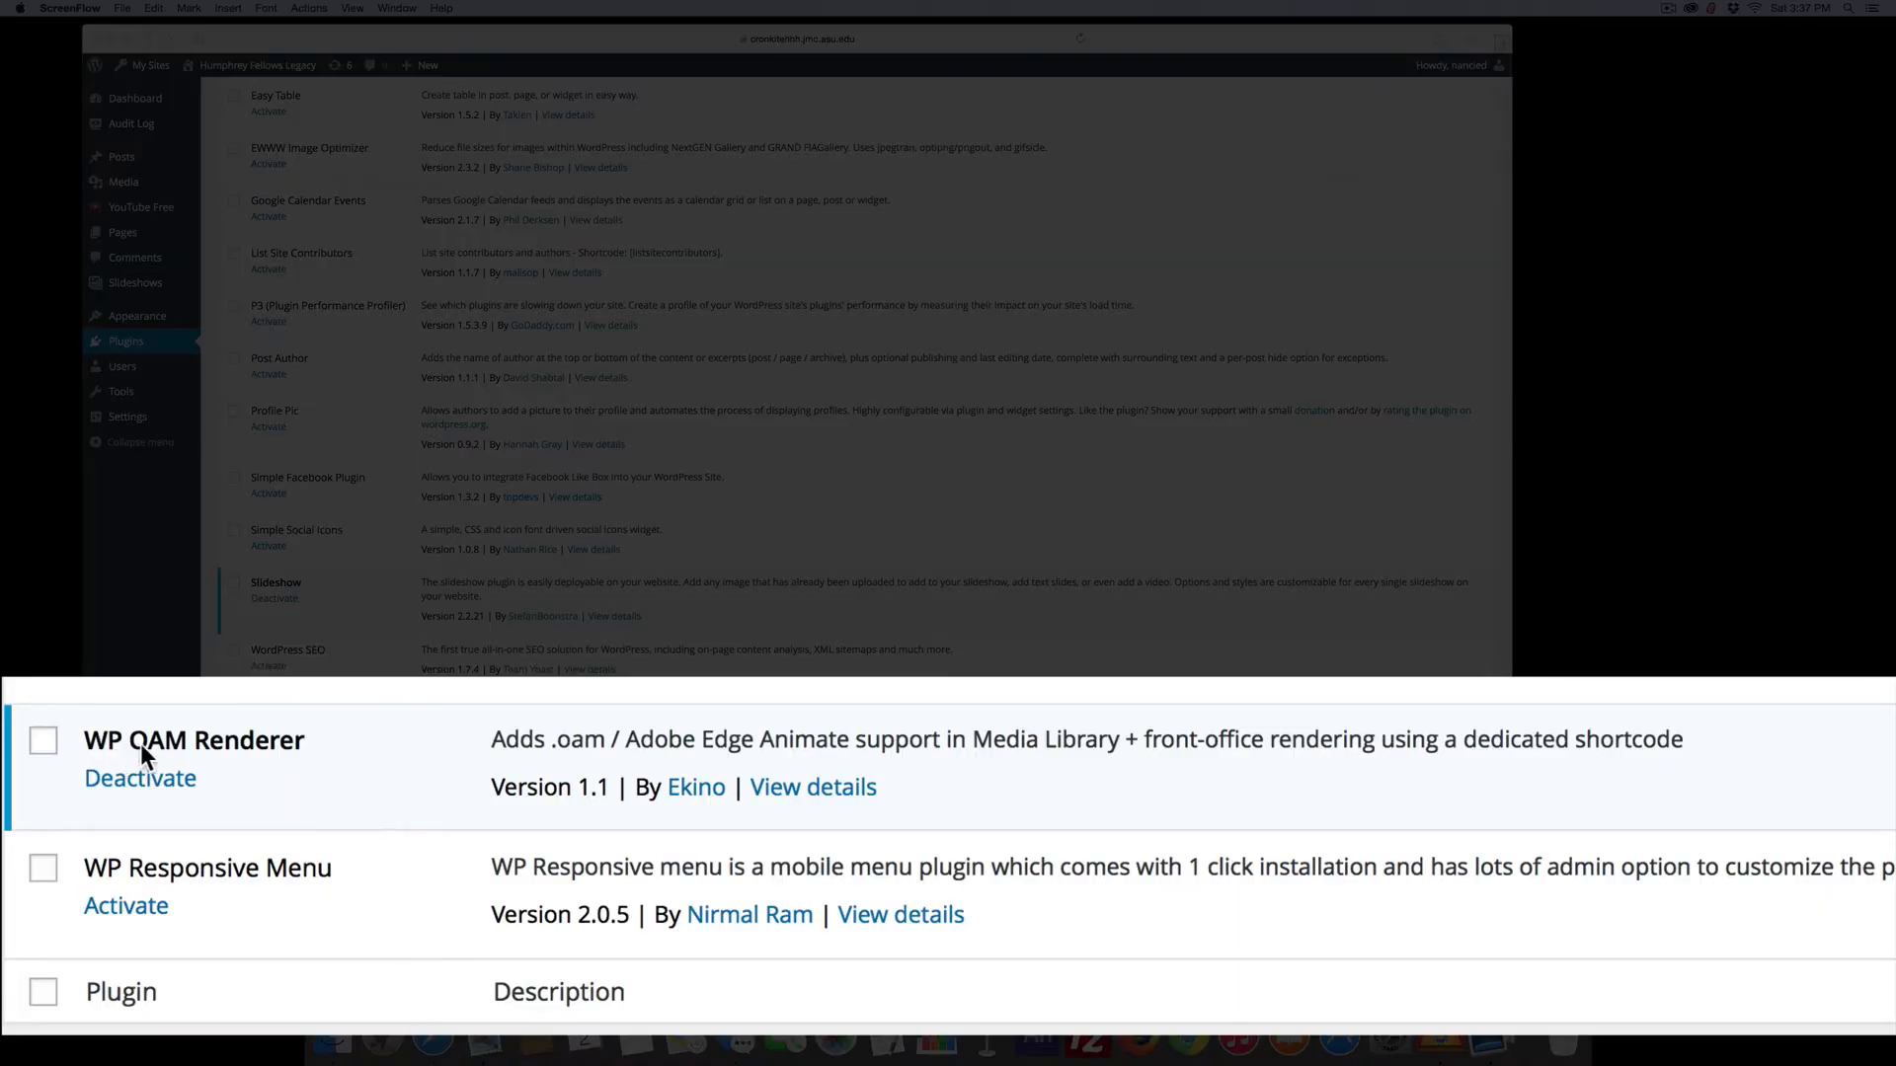
mouse_move(385, 764)
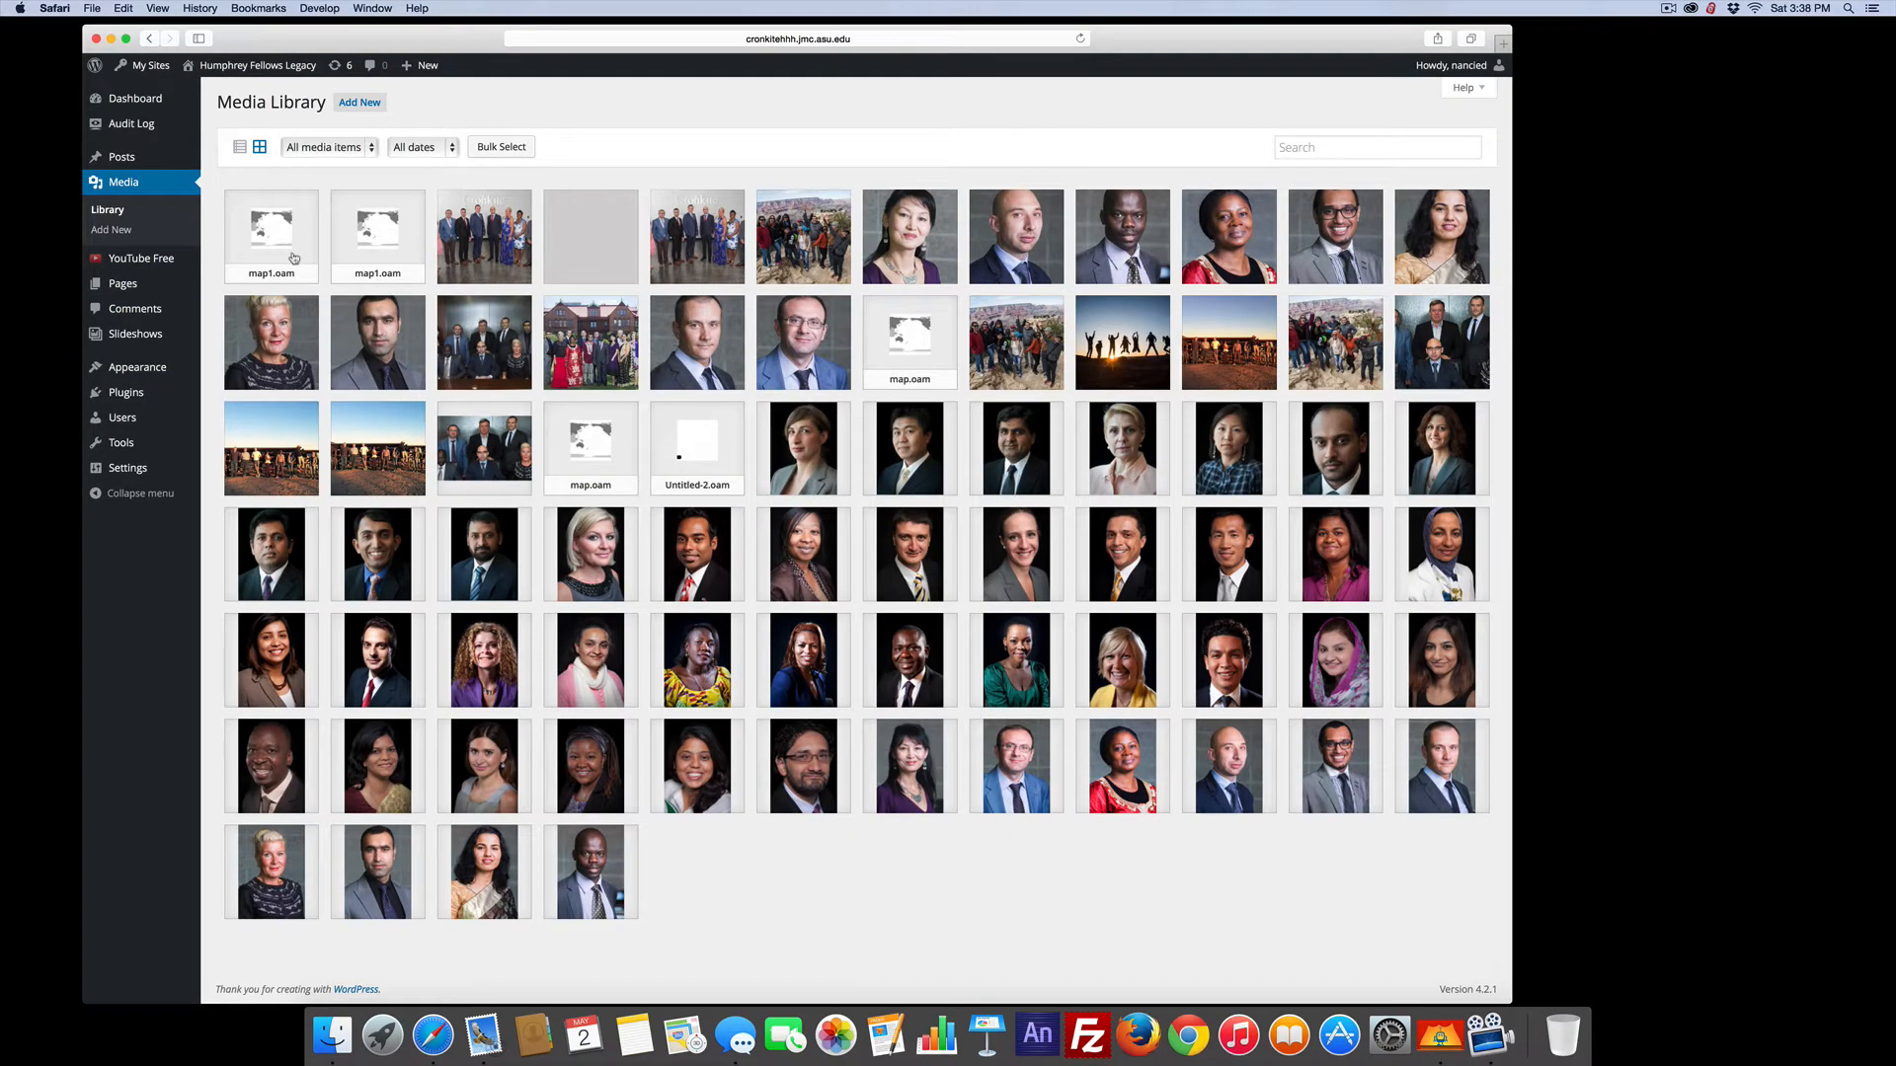
Step: View the map1.oam attachment details to read its embed shortcode [oam id="698"], then close them
click(270, 229)
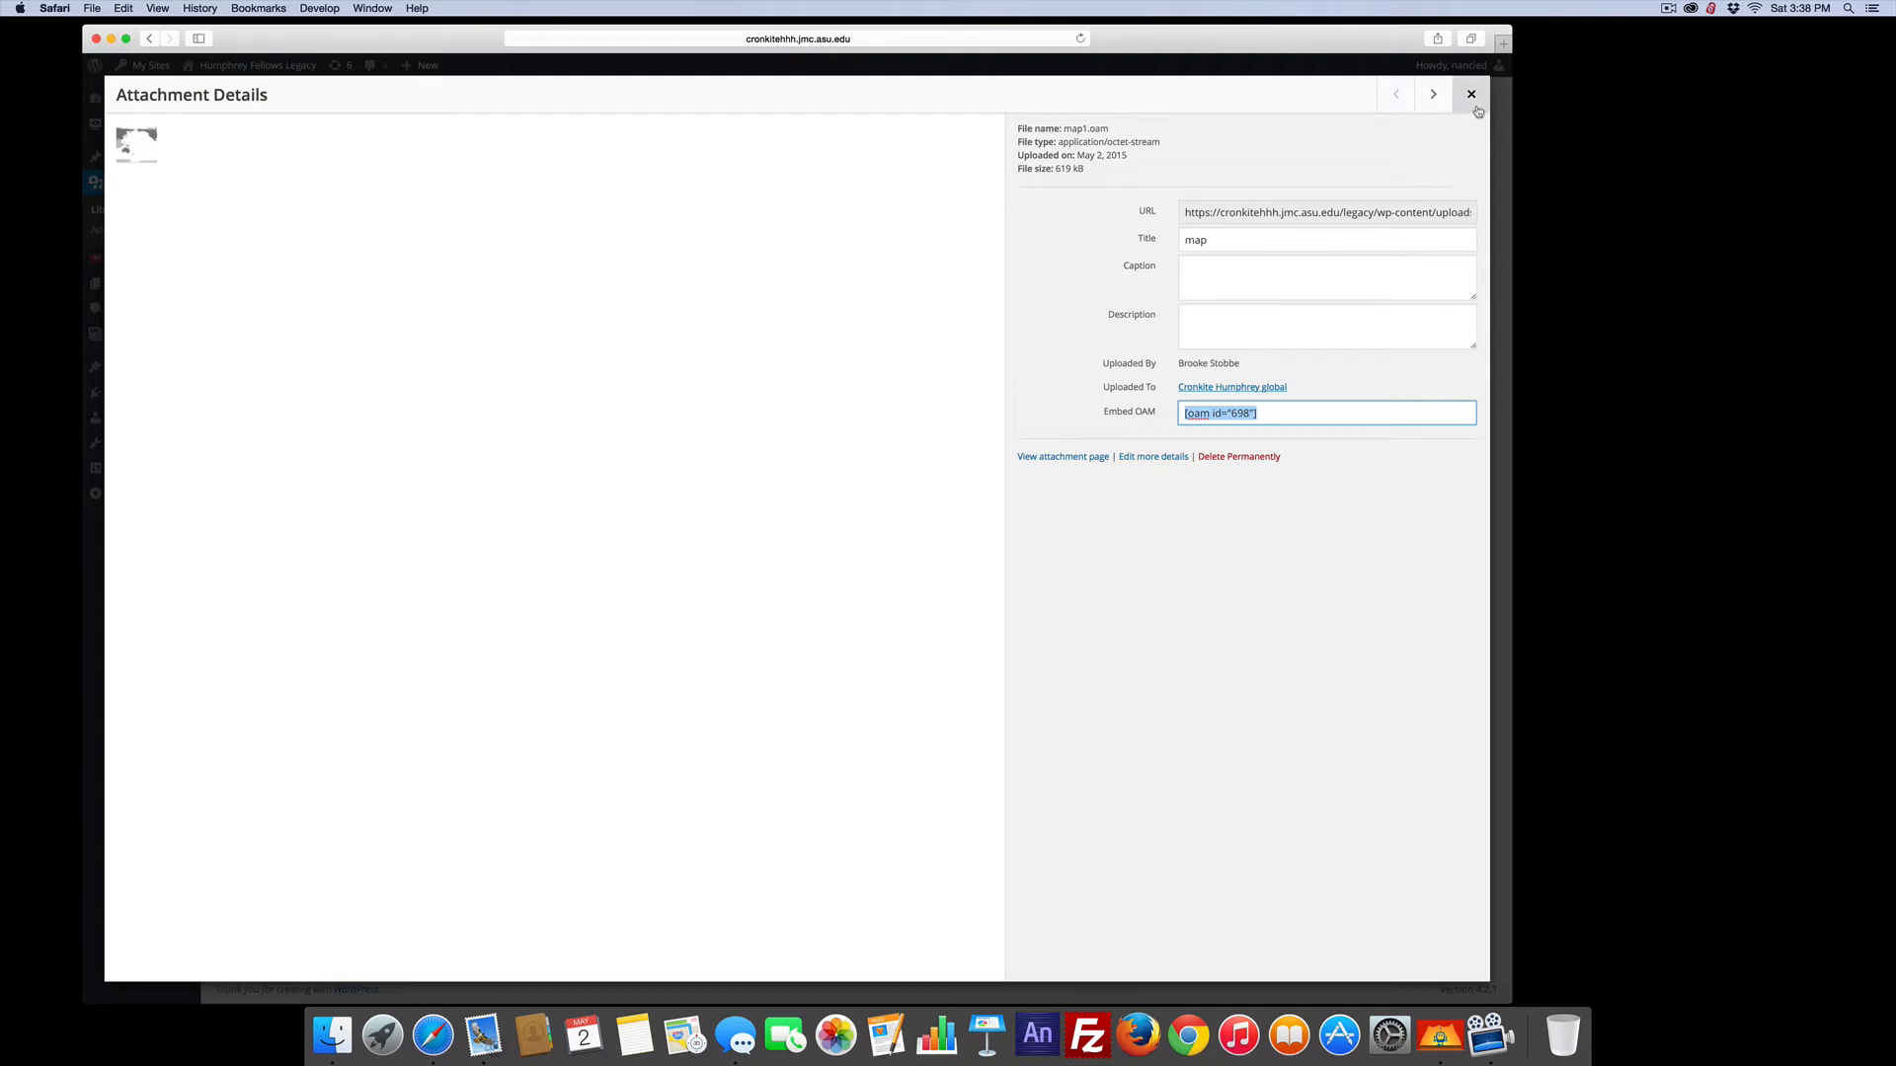
click(1470, 95)
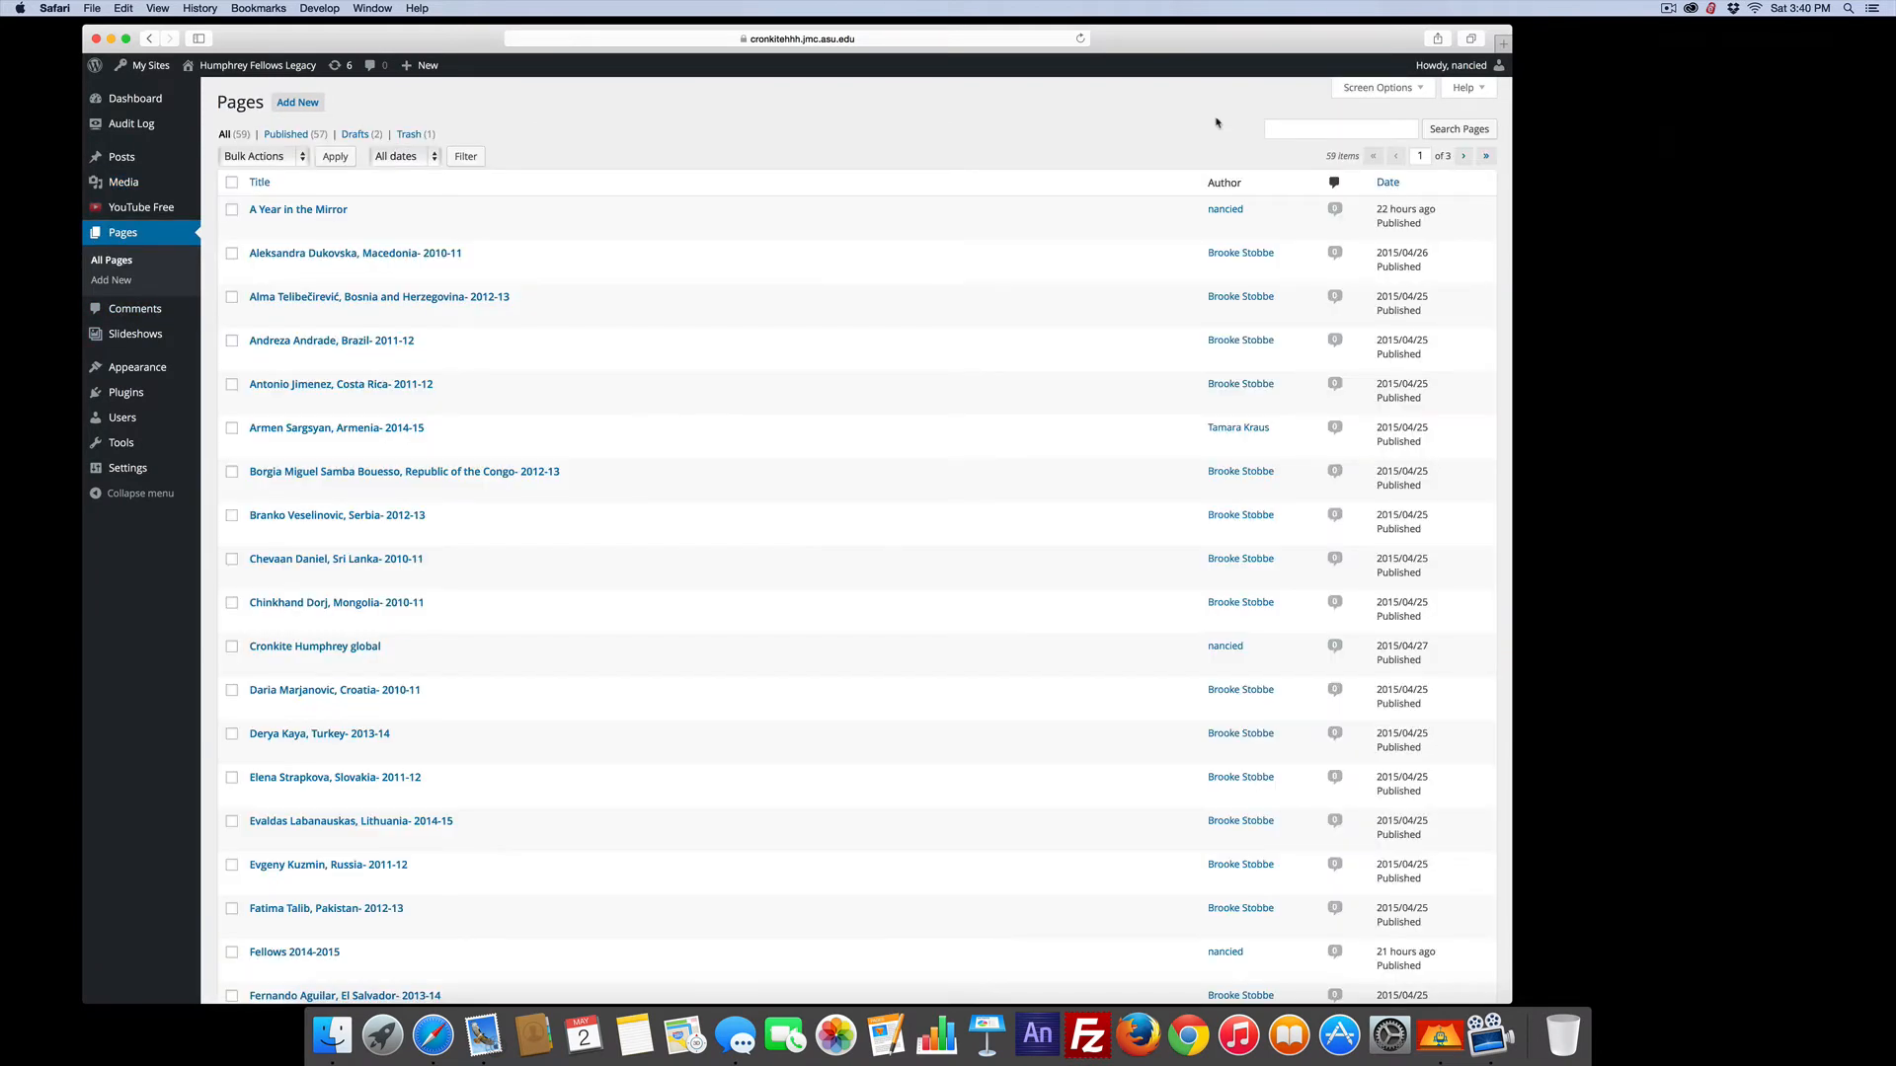
Step: Search the pages for "cronkite humphrey global" to get the single matching page
click(1339, 128)
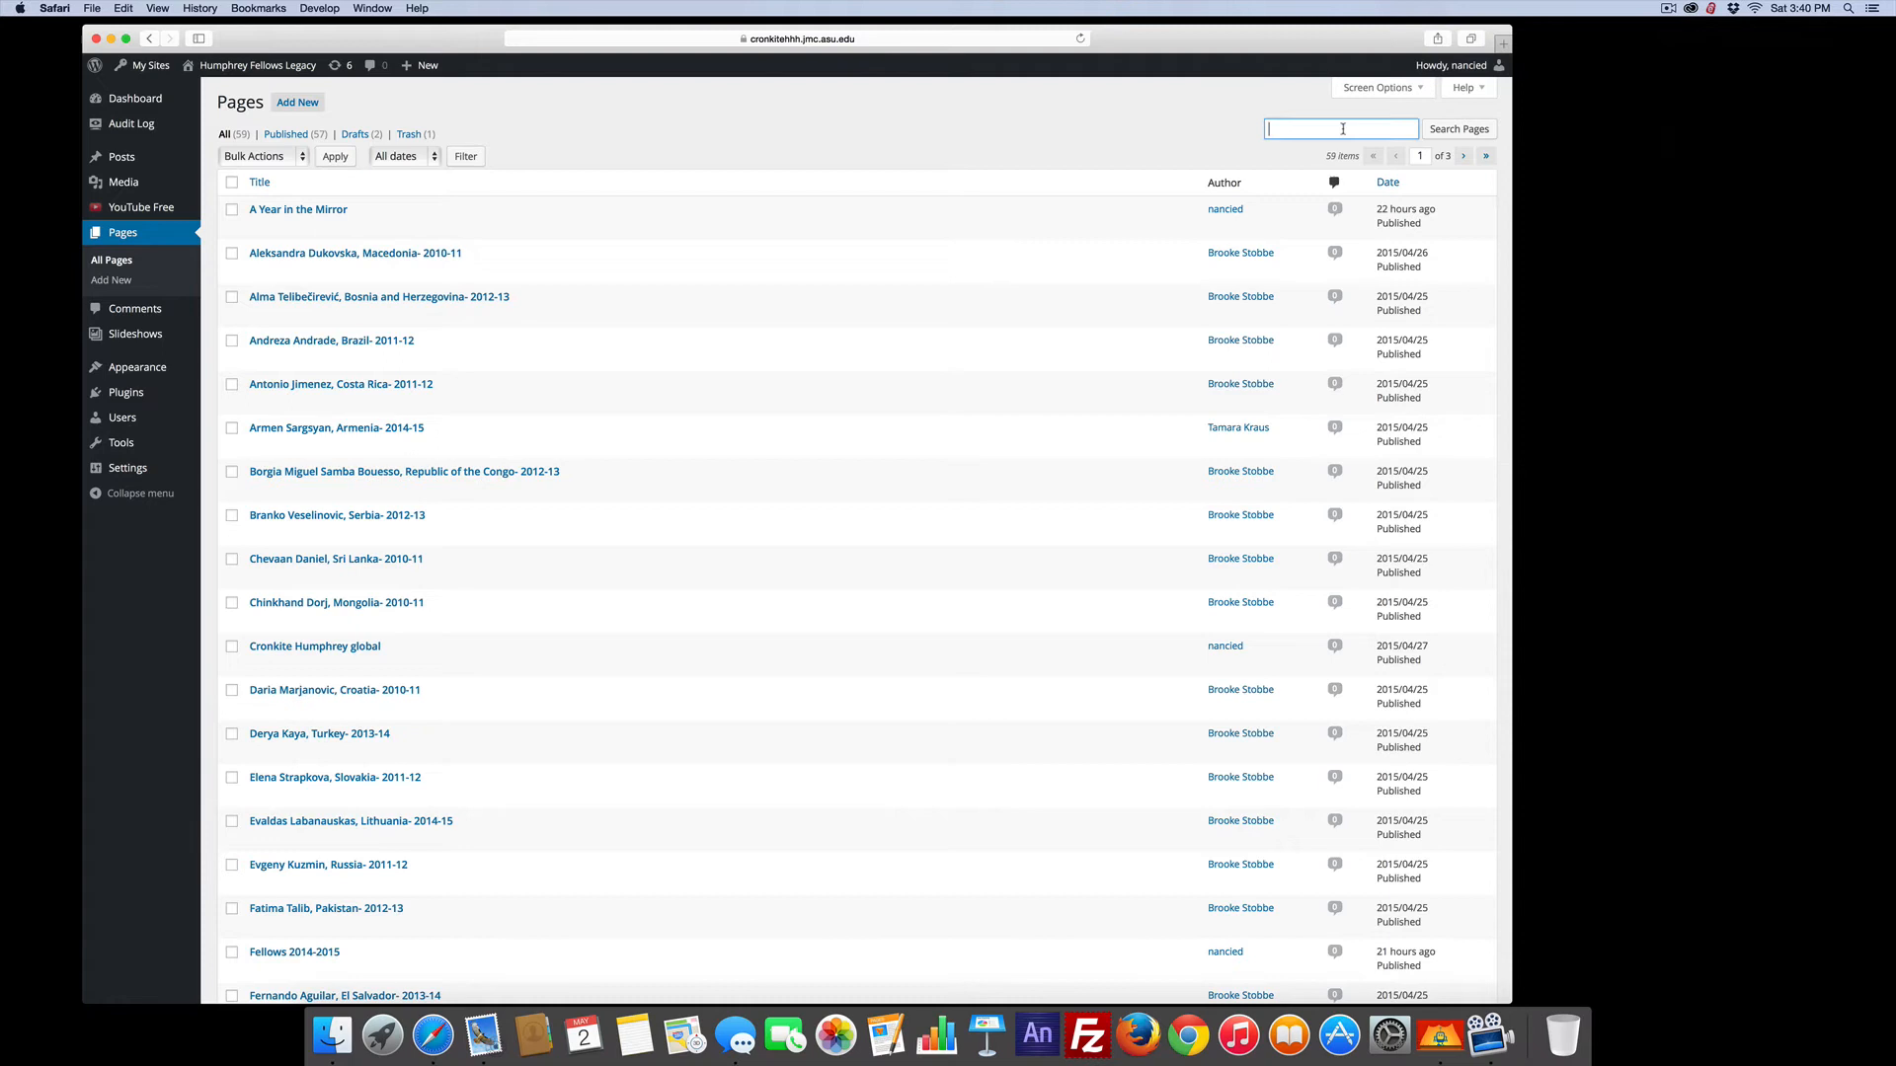
text(cronkite humphrey)
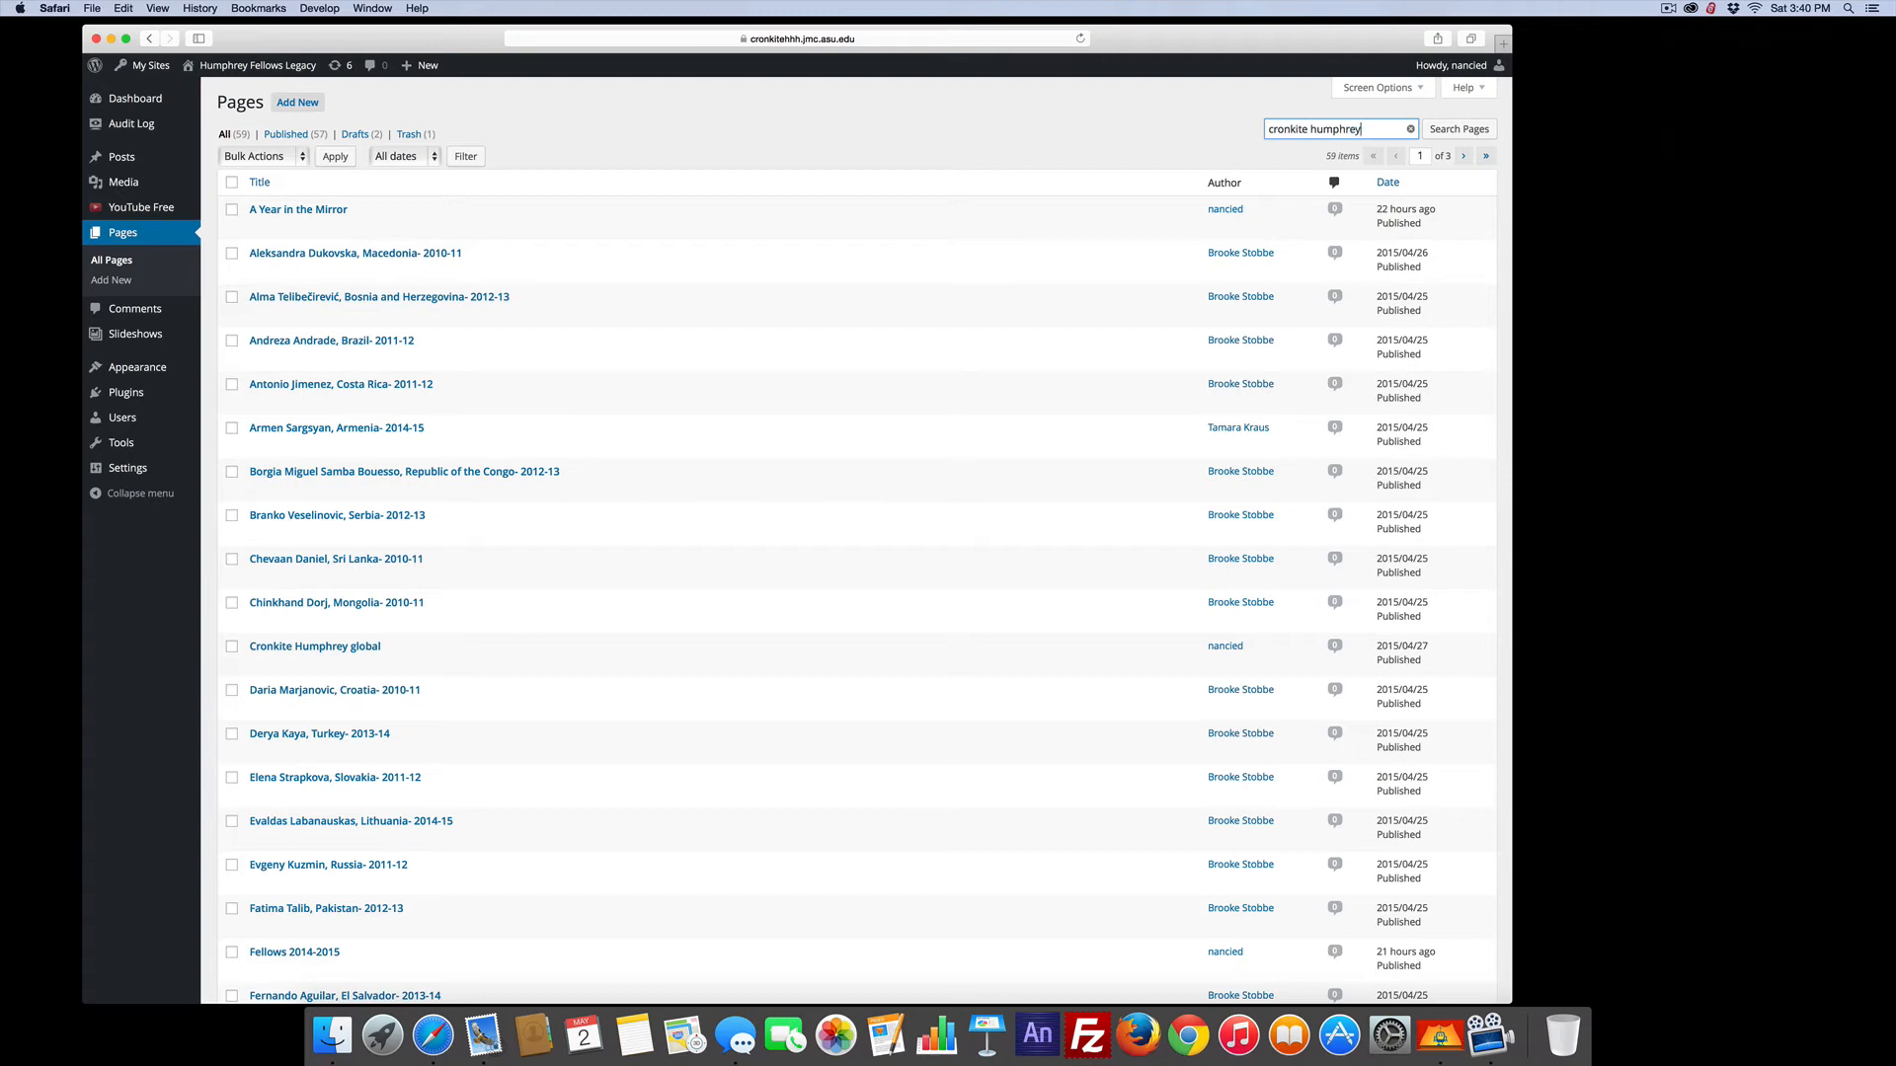
text(global)
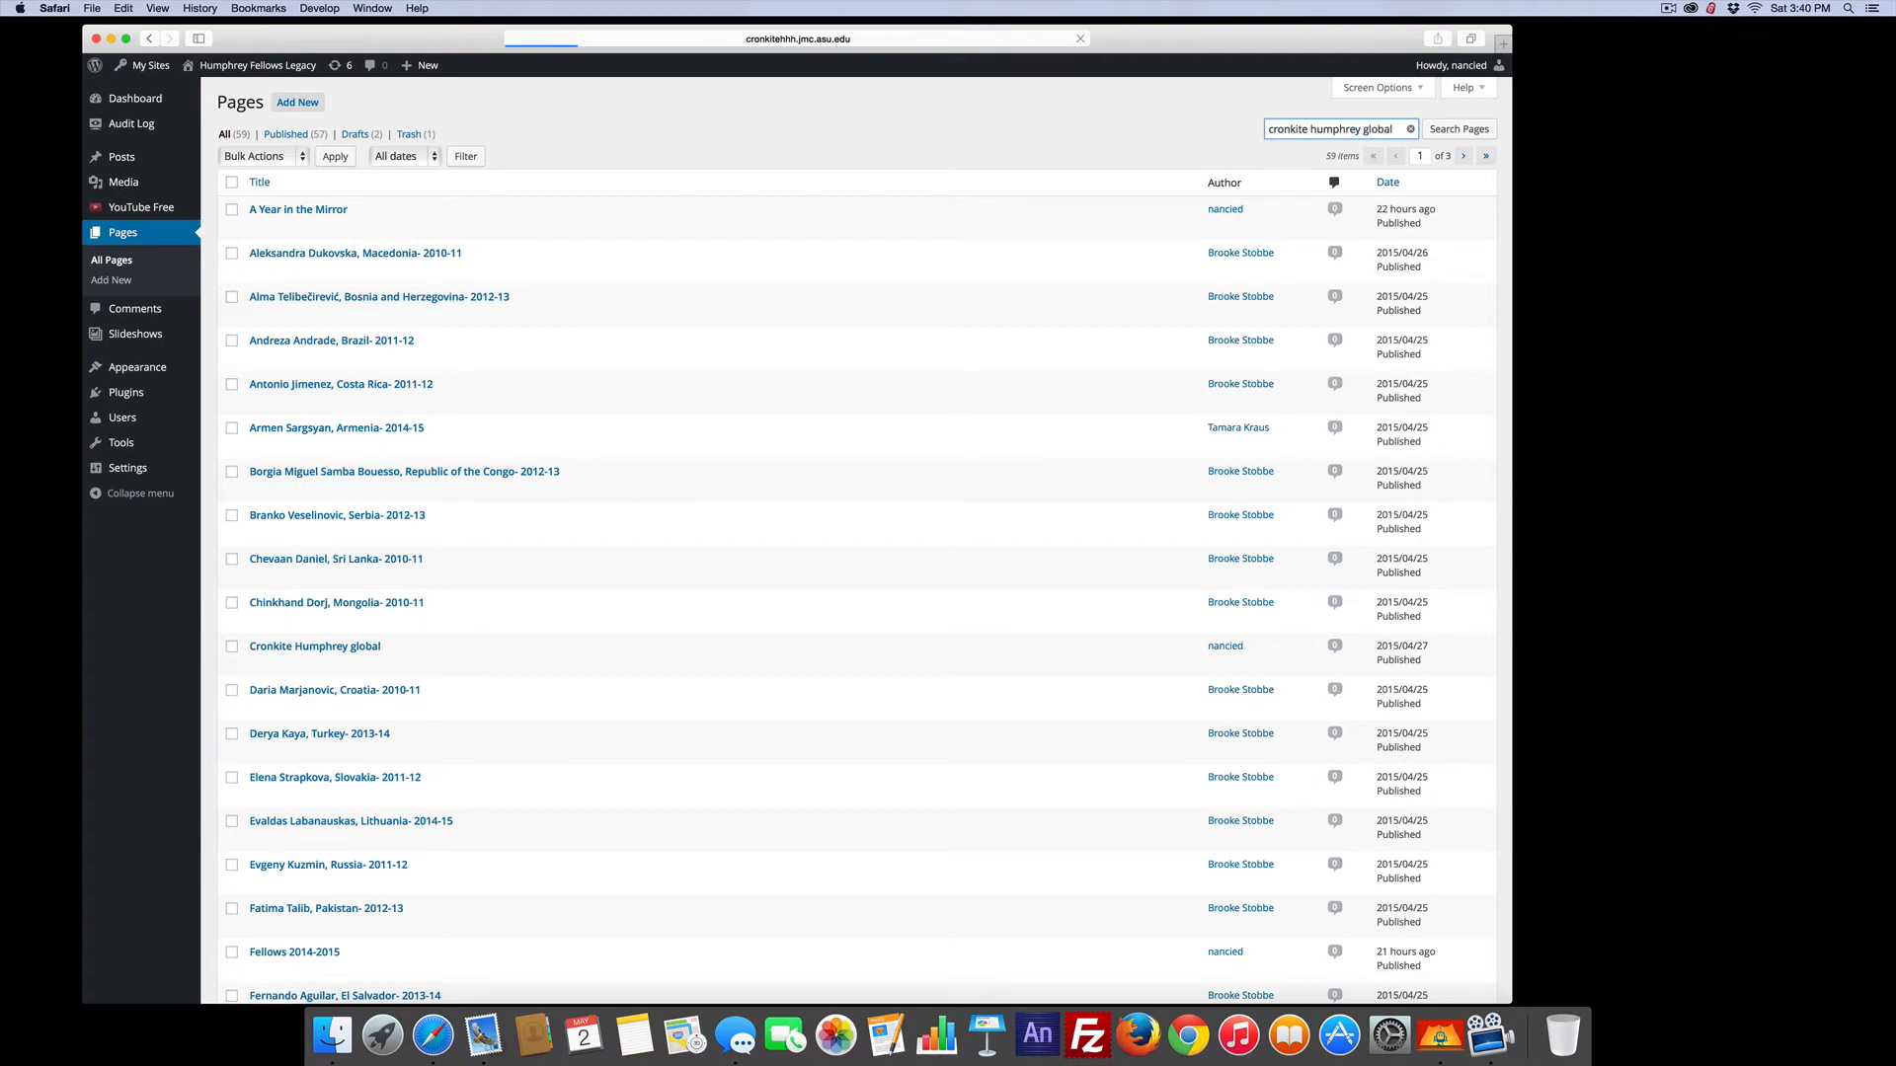
click(1457, 128)
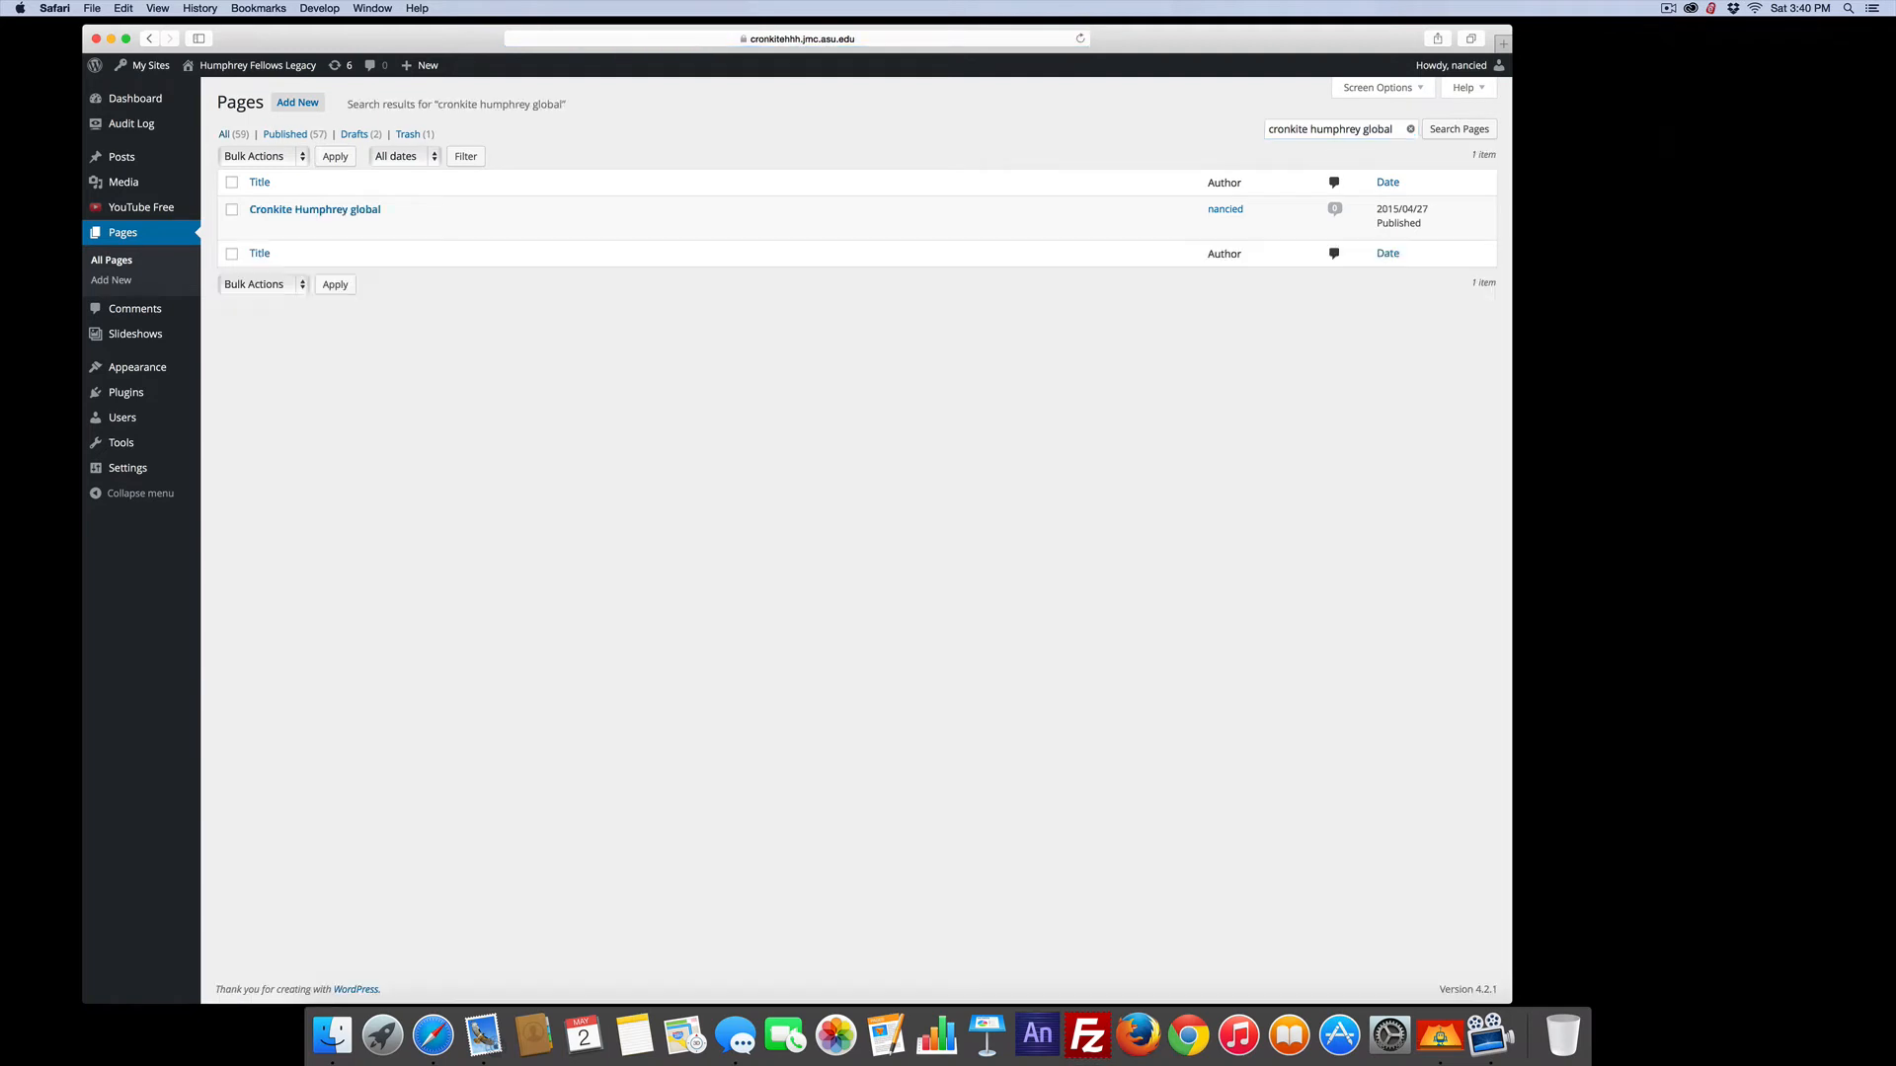
mouse_move(314, 209)
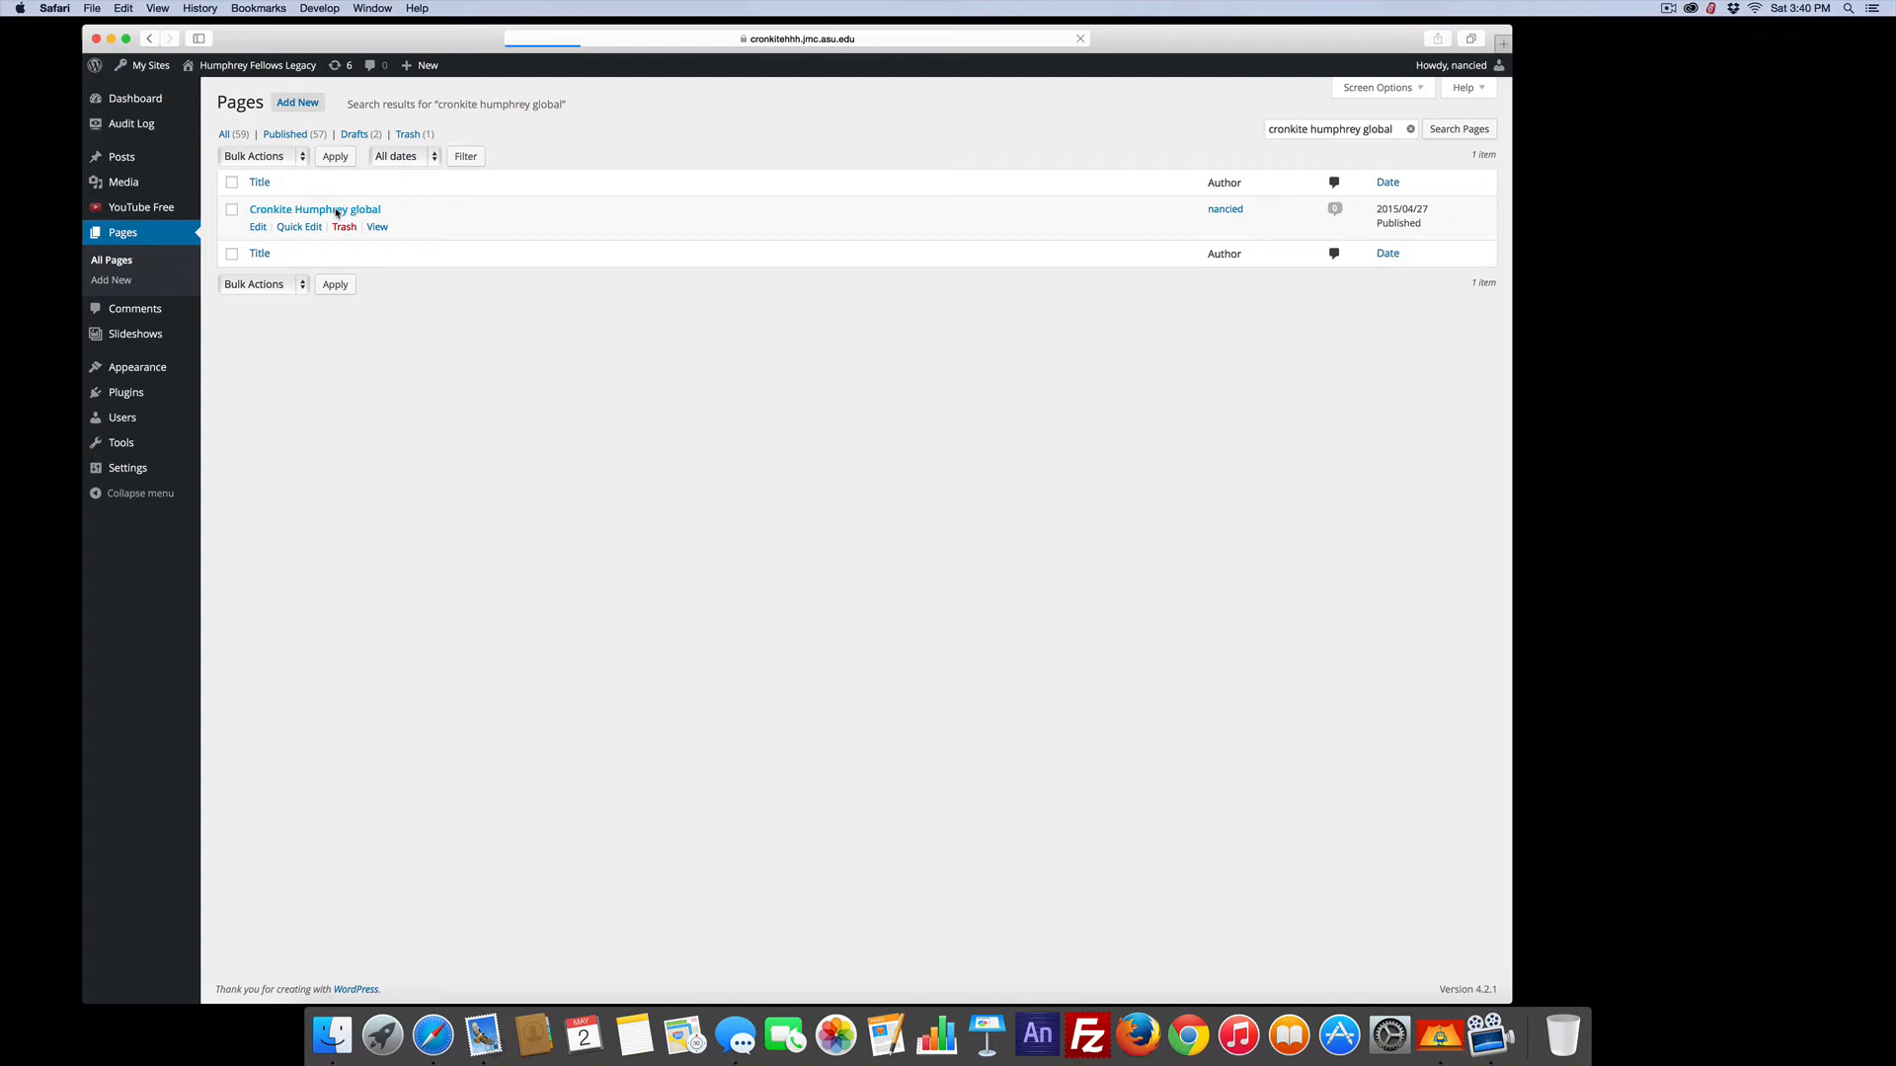
Step: Edit the Cronkite Humphrey global page showing its oam shortcode, then view it live
click(314, 210)
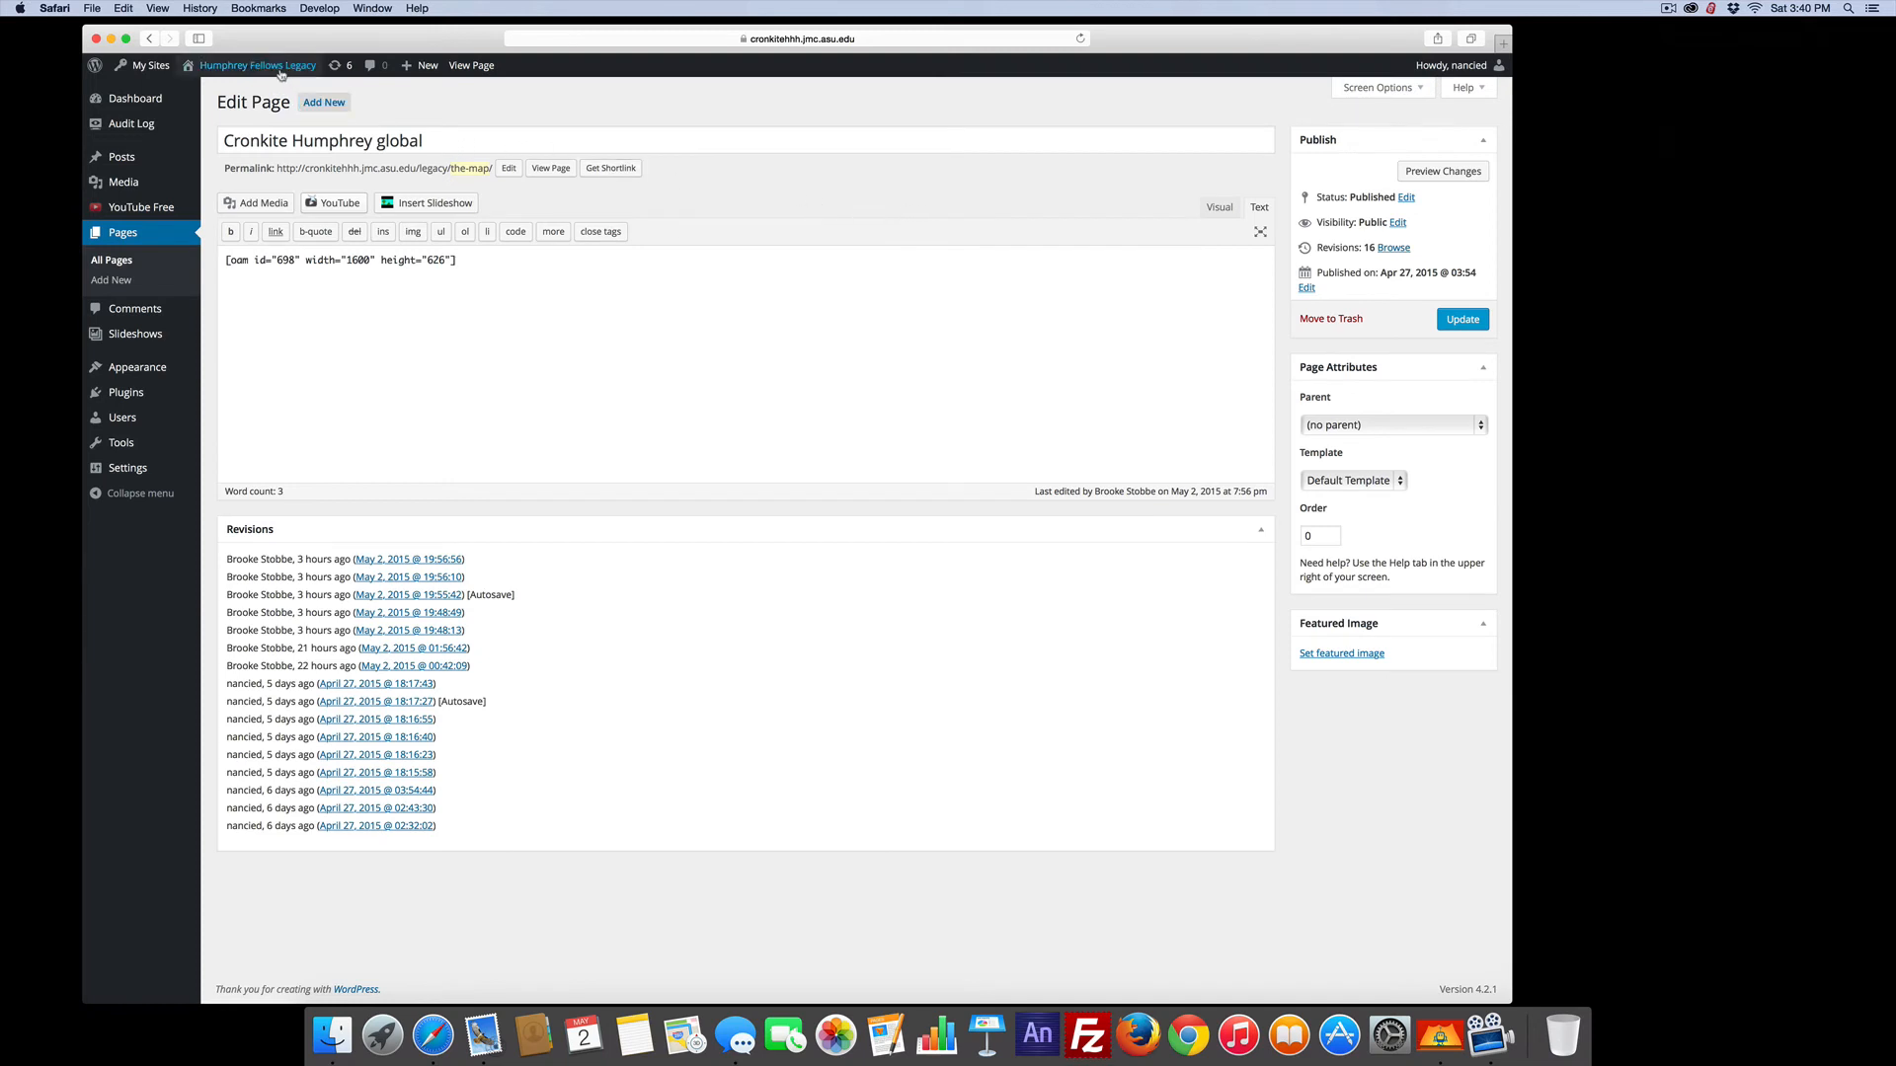
mouse_move(257, 65)
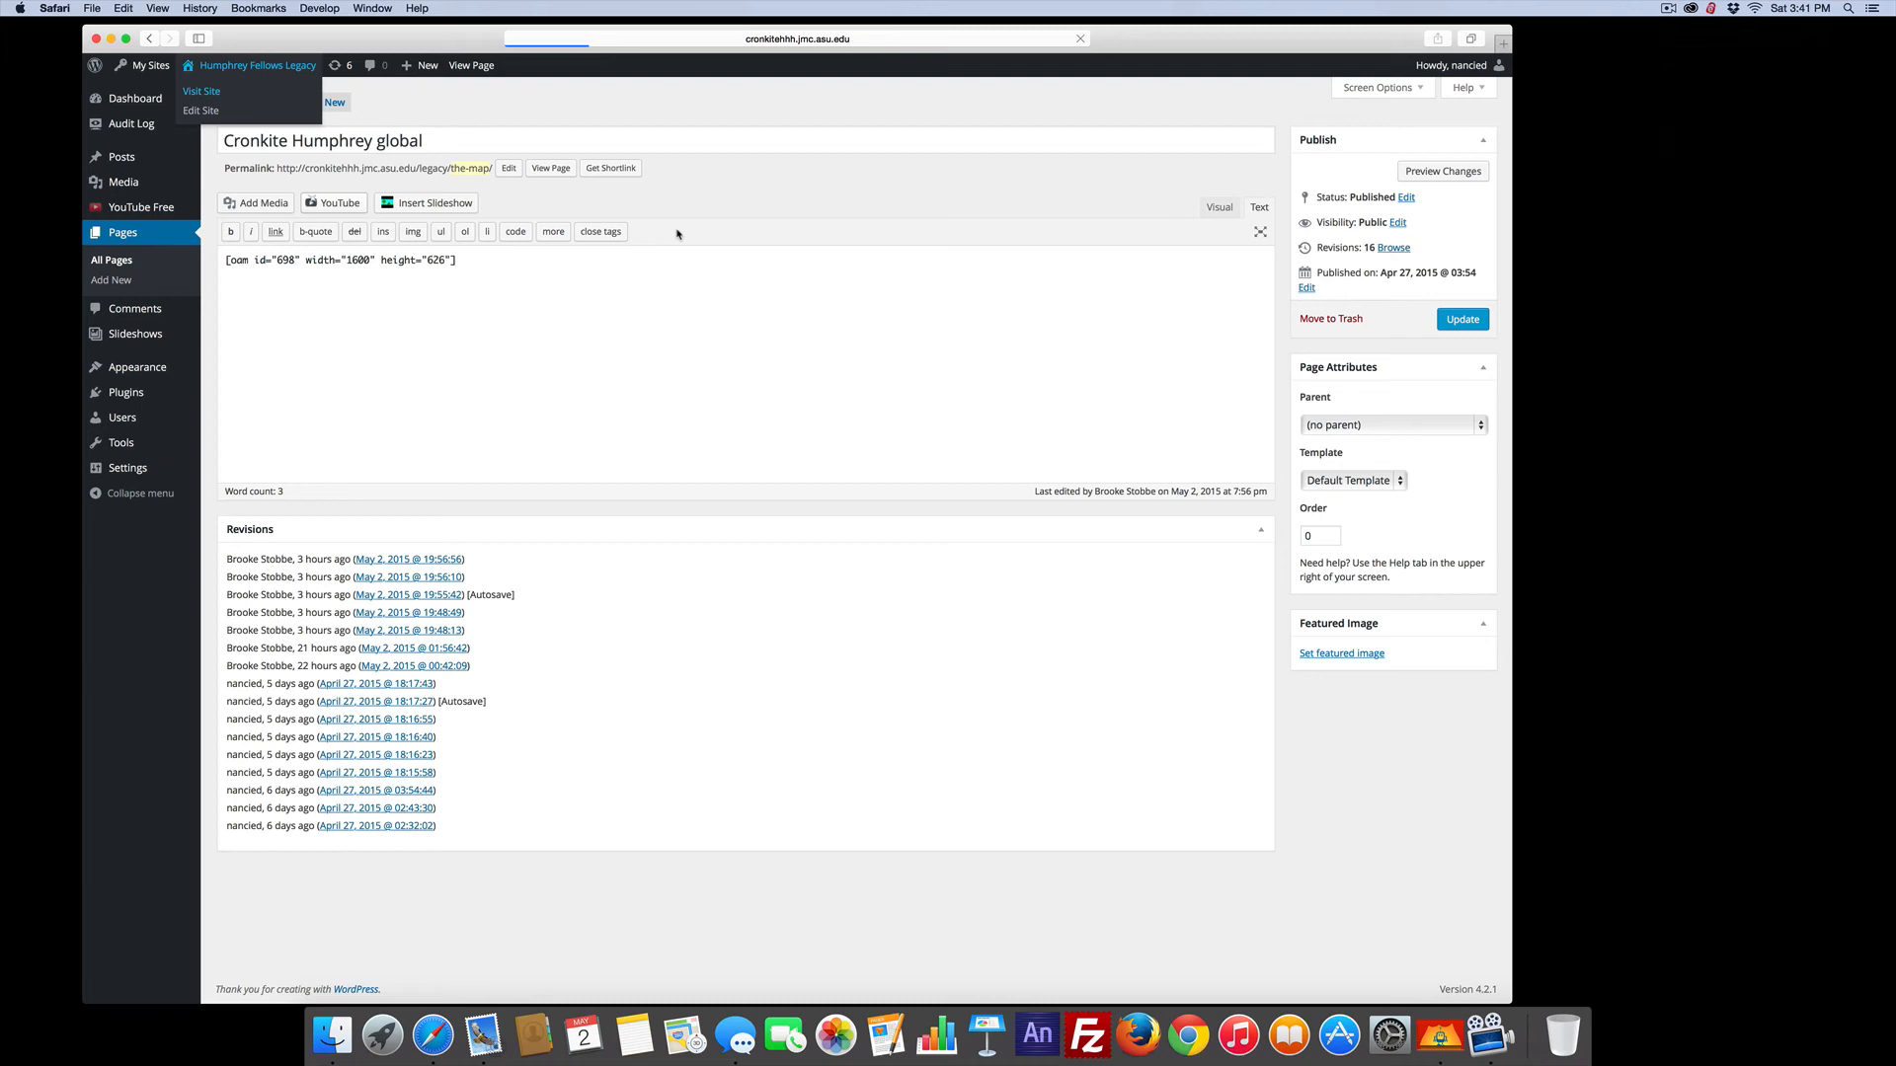
click(202, 91)
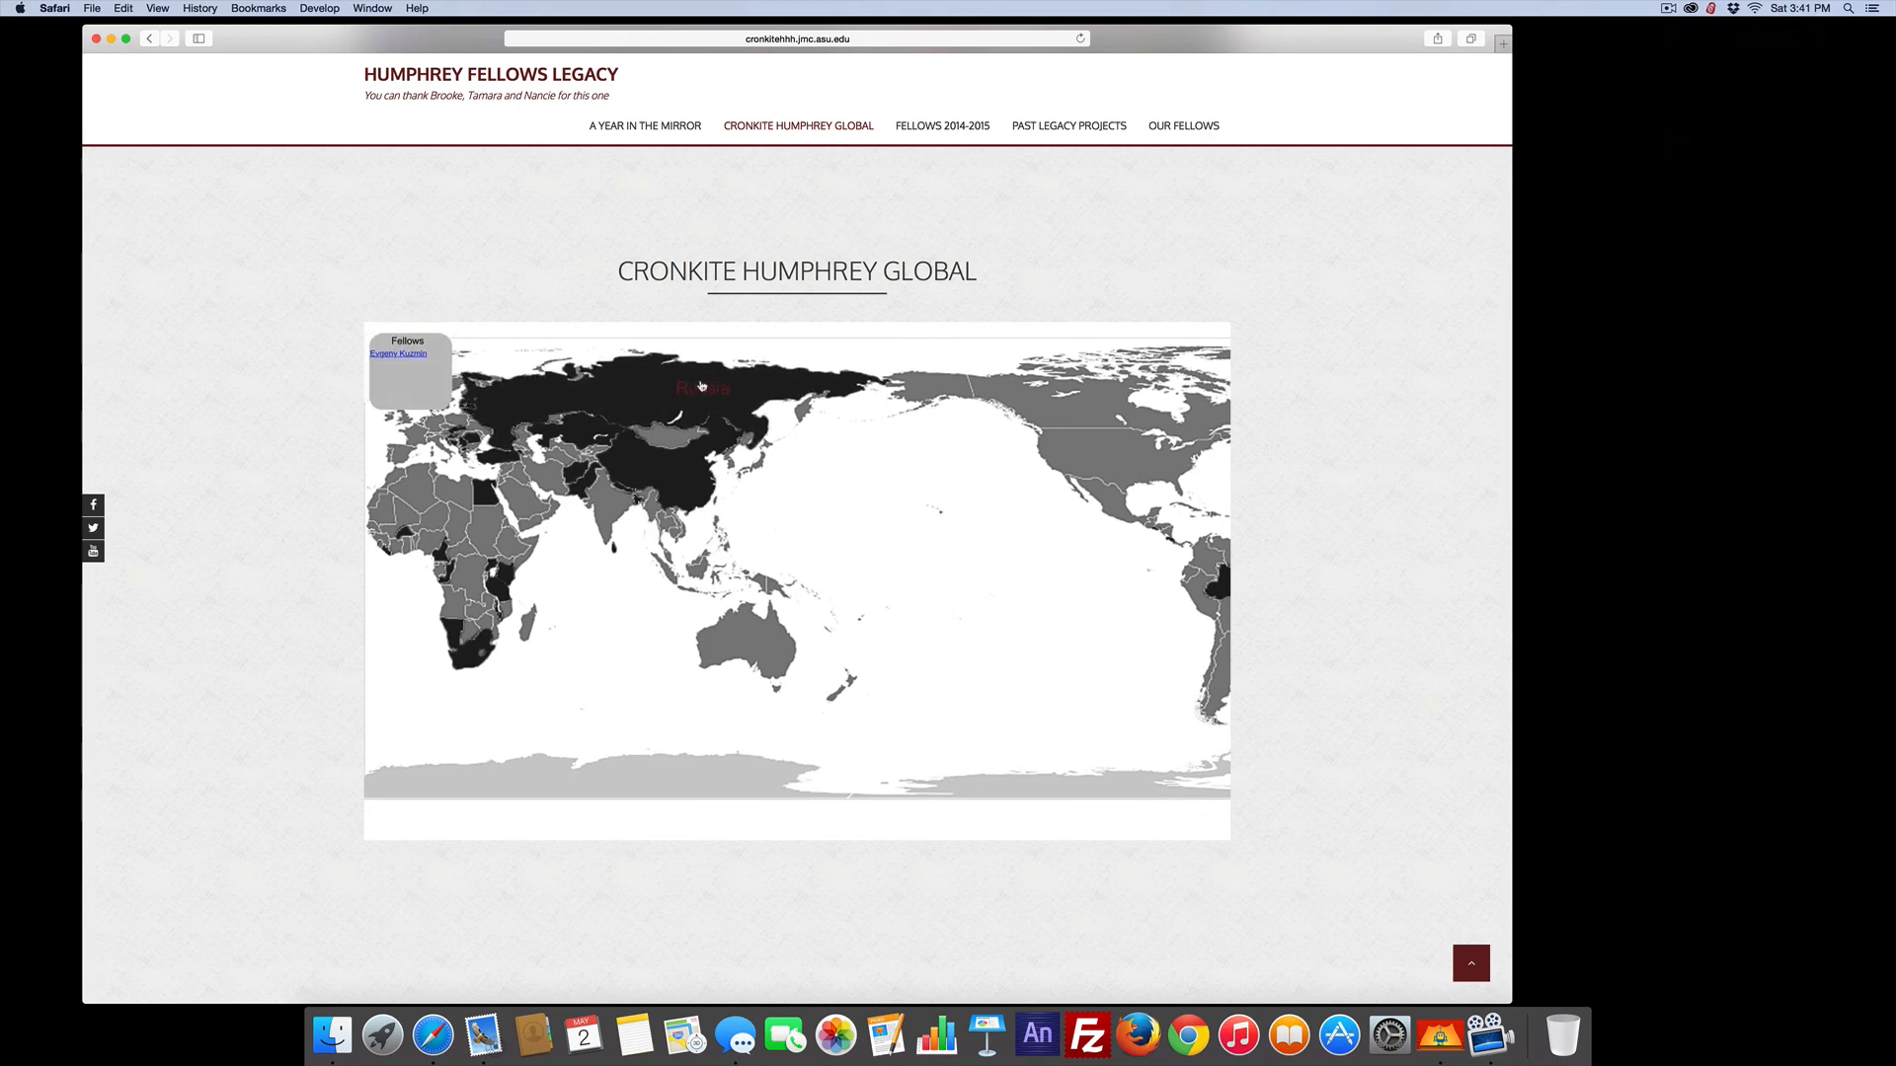
click(396, 353)
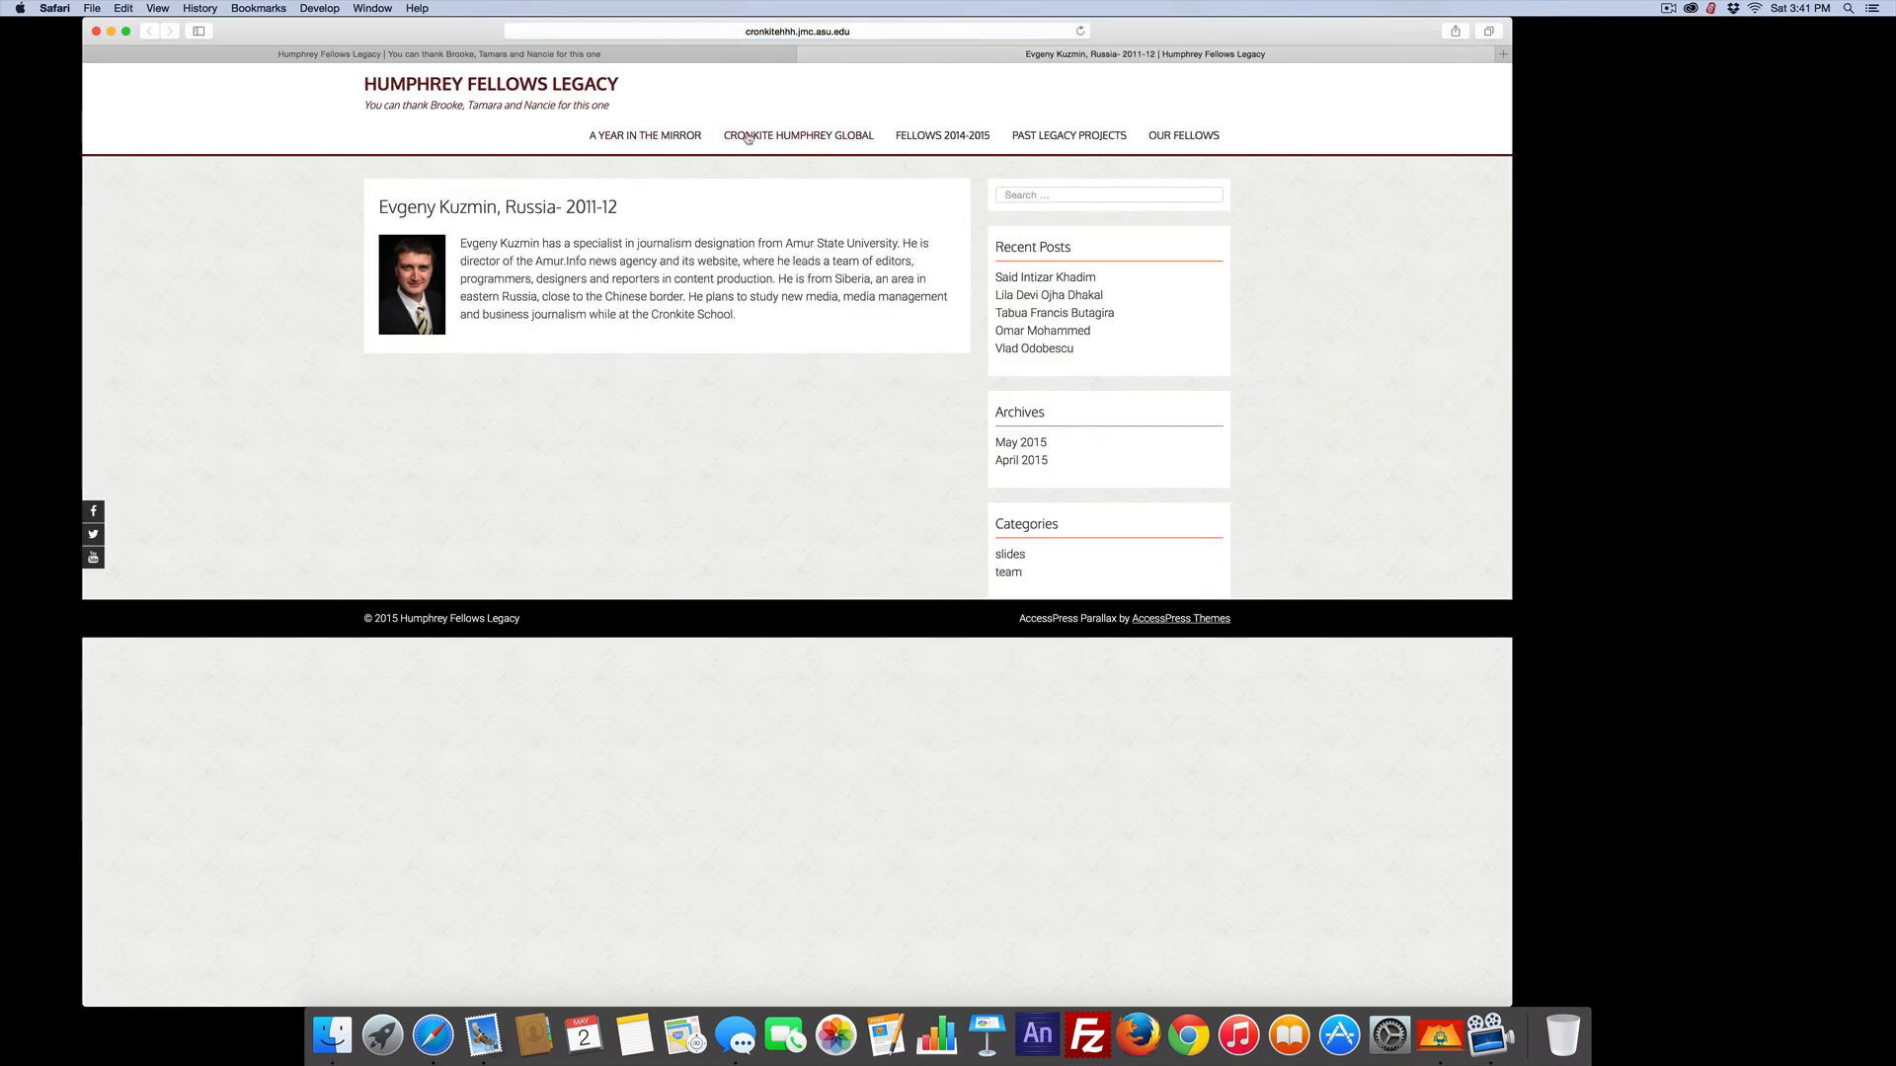
click(942, 135)
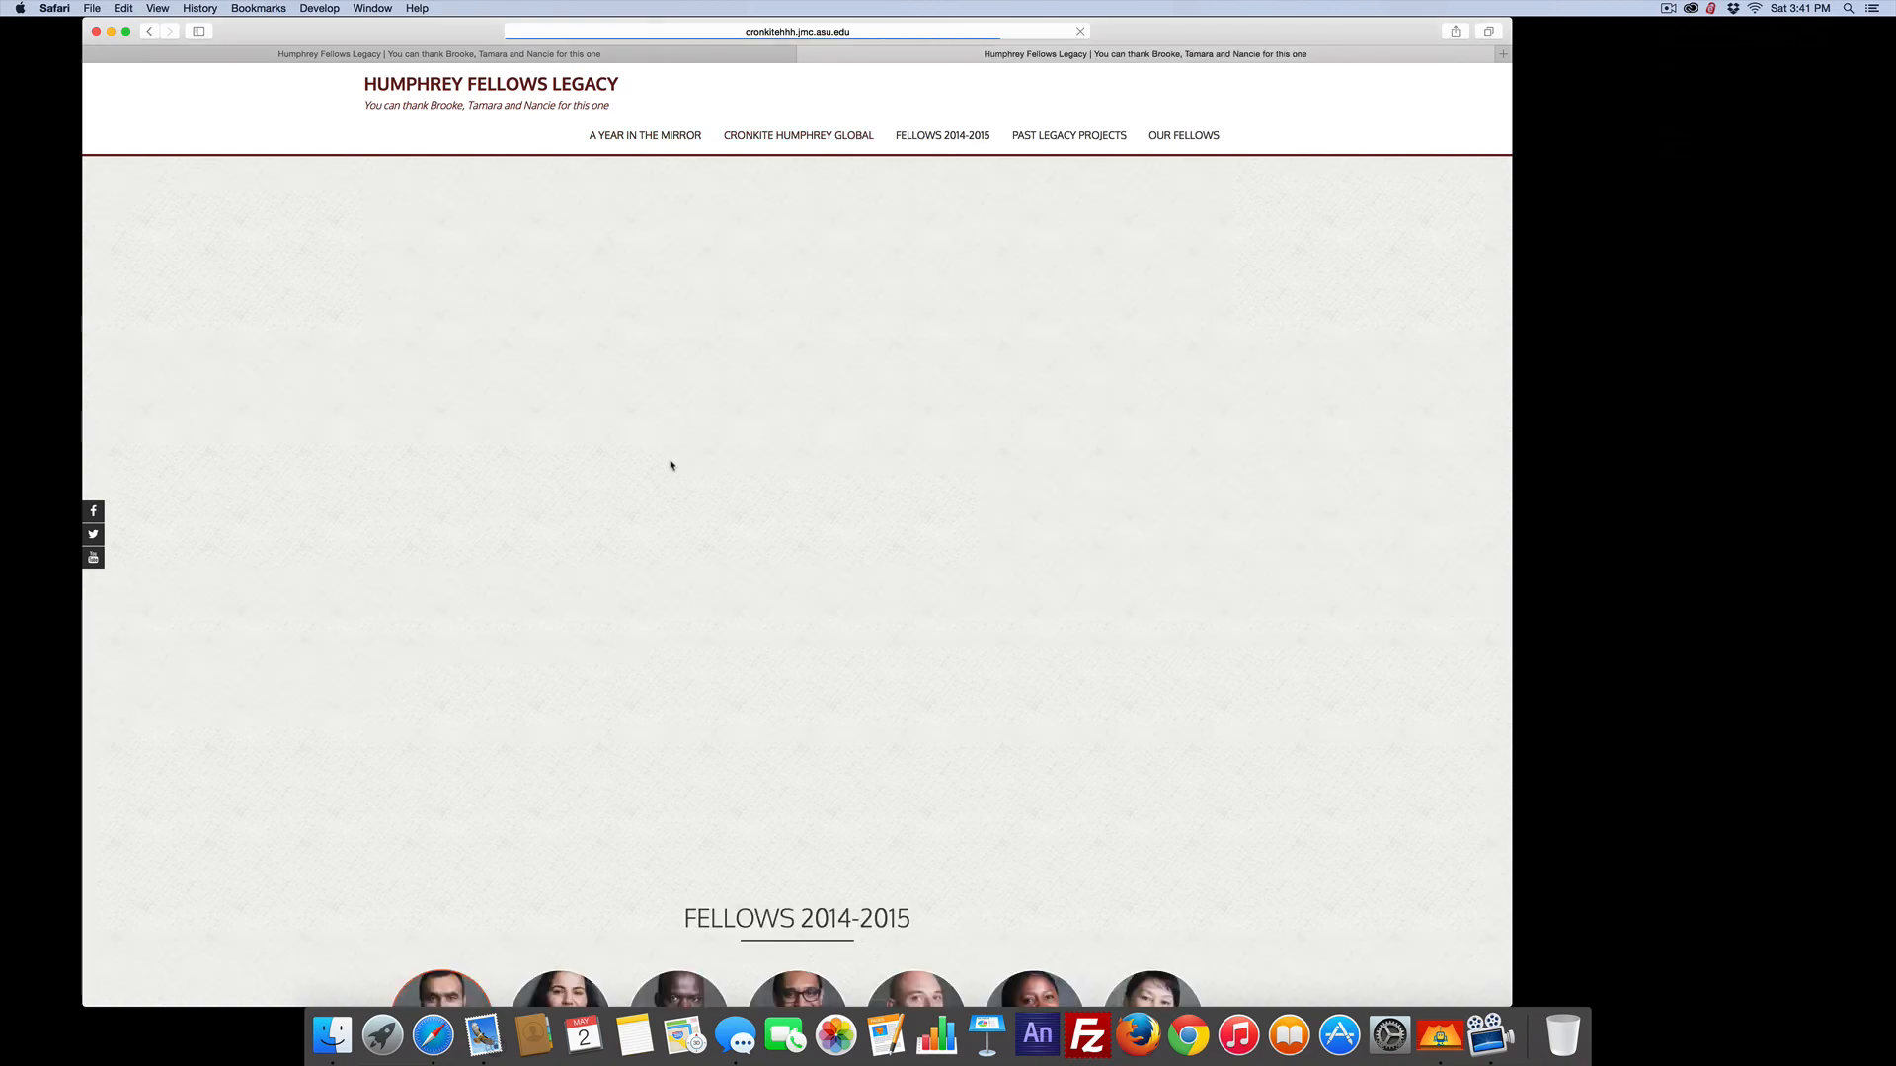
click(795, 134)
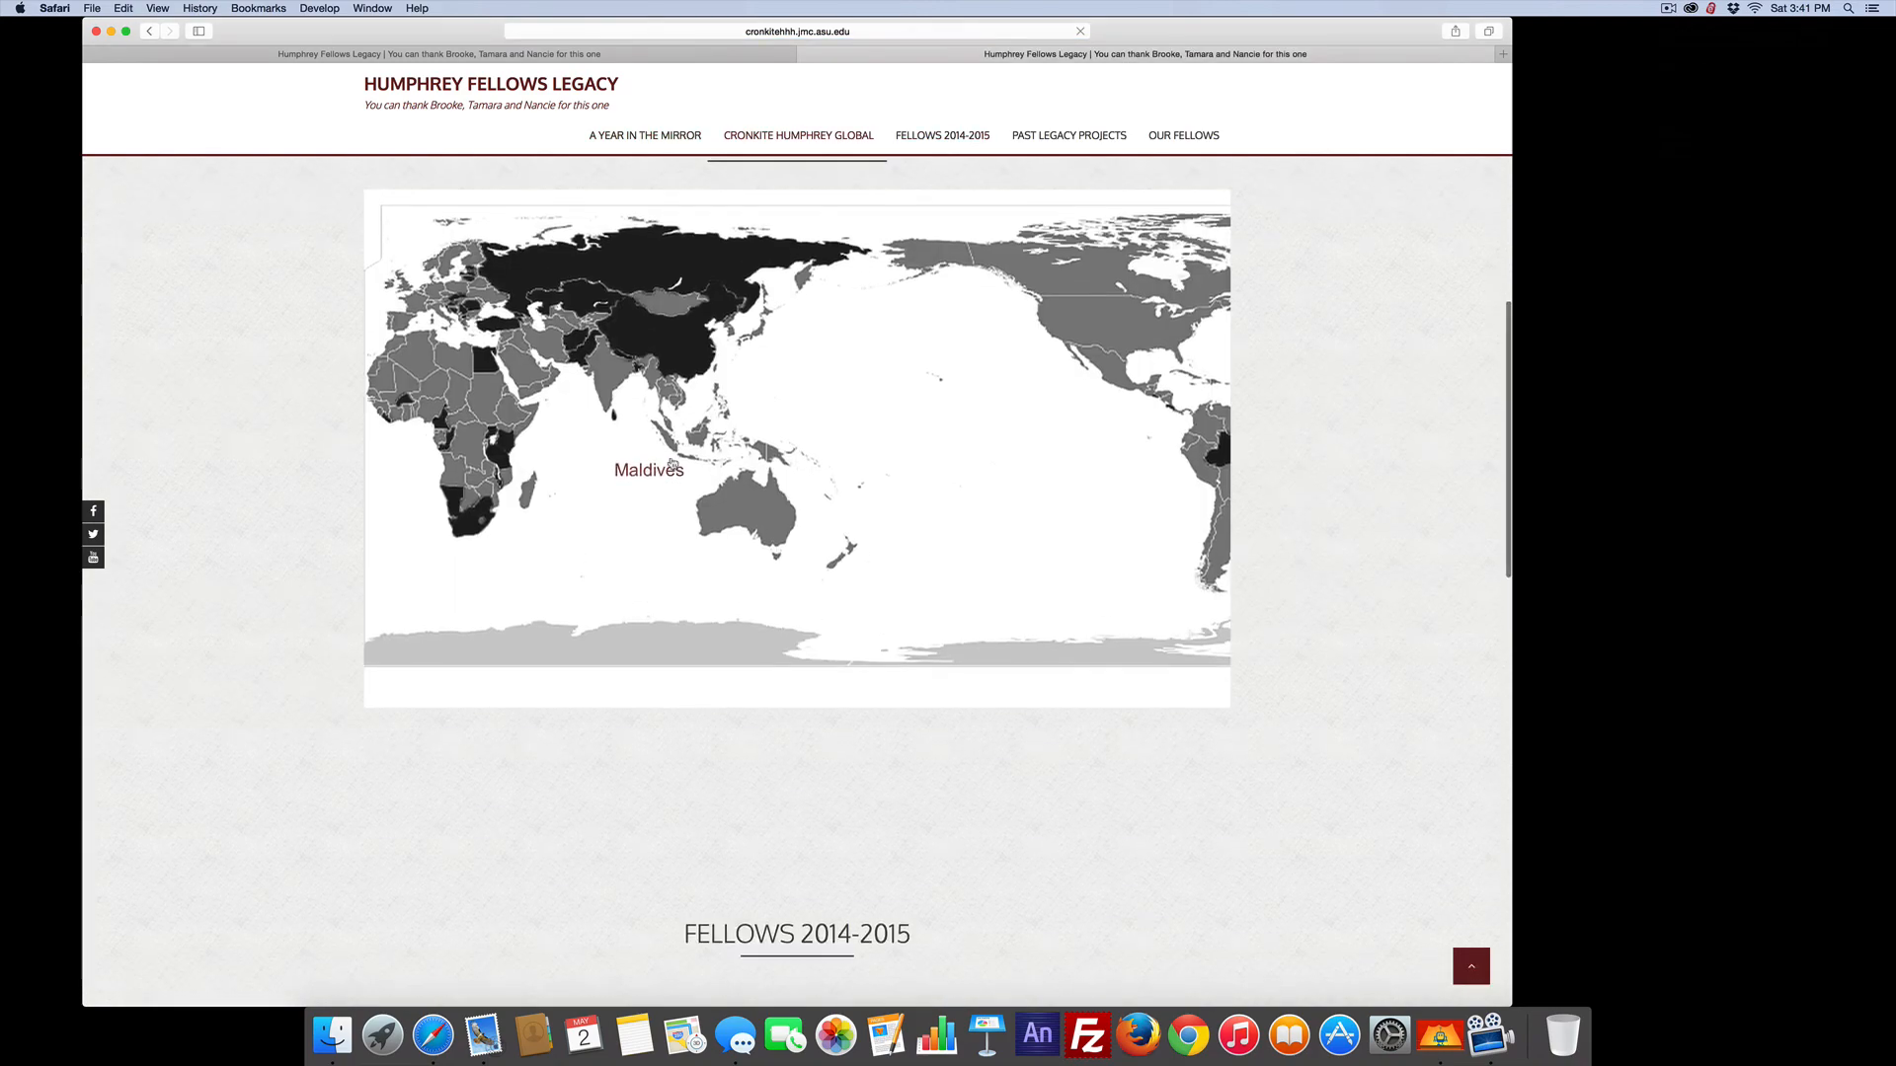